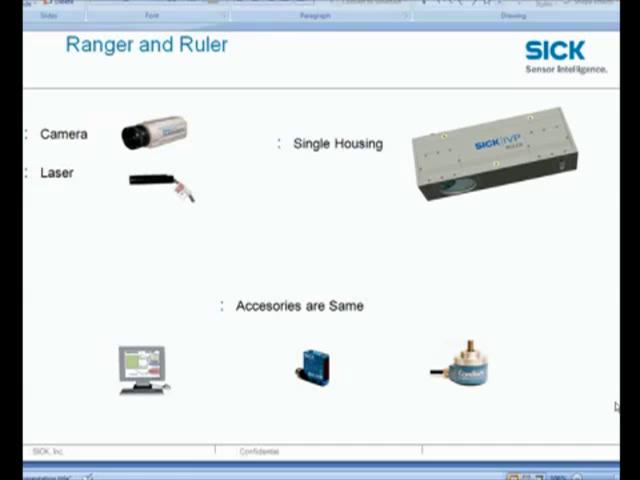
mouse_move(421, 331)
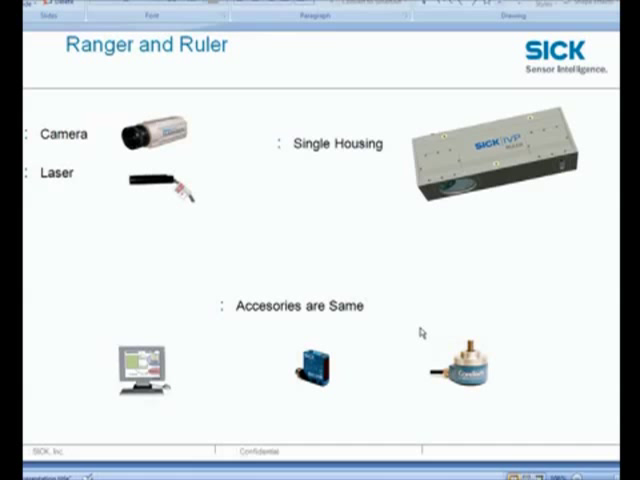
mouse_move(350, 256)
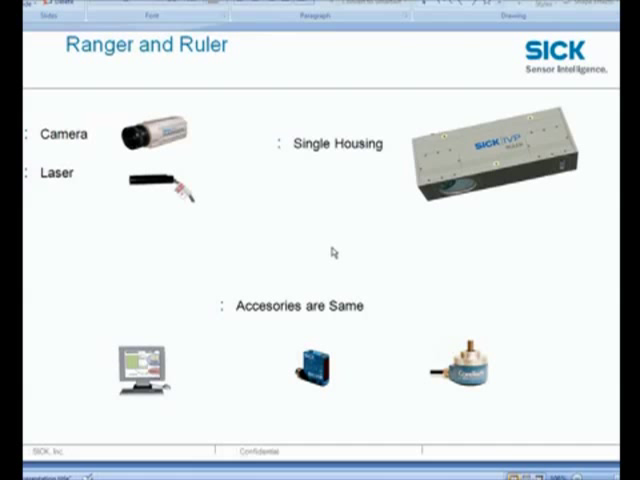
mouse_move(307, 232)
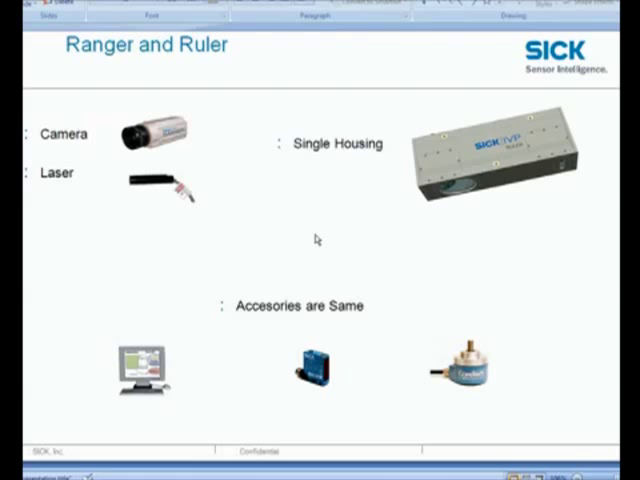
mouse_move(306, 228)
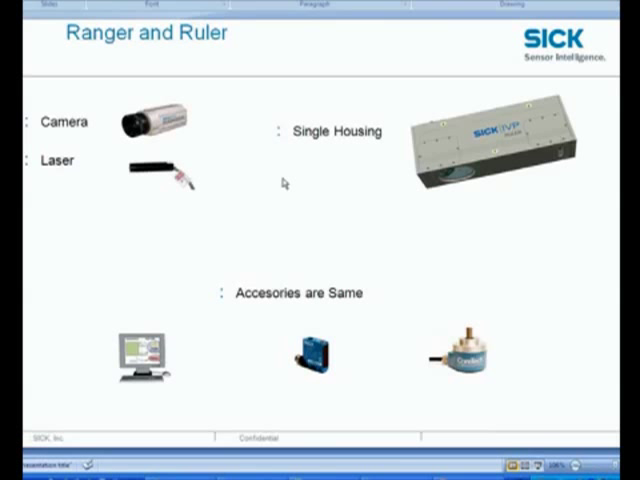
mouse_move(227, 168)
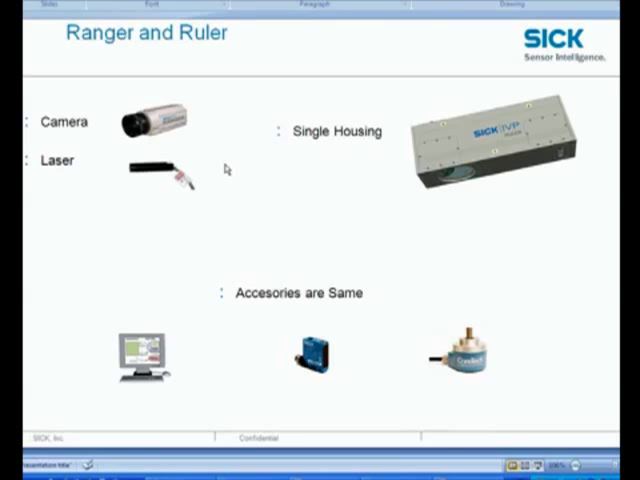
mouse_move(219, 163)
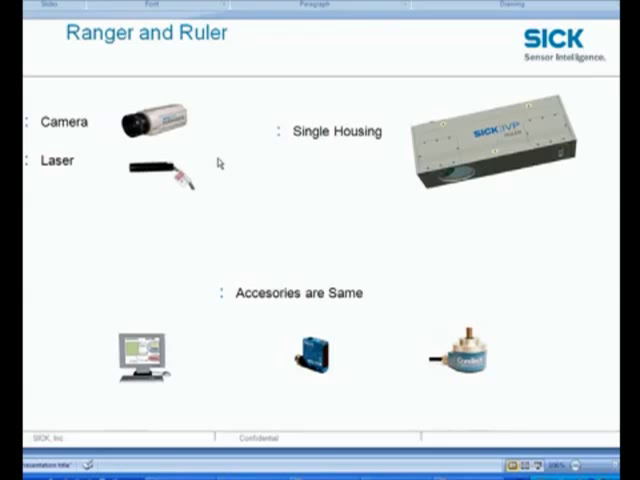
mouse_move(246, 225)
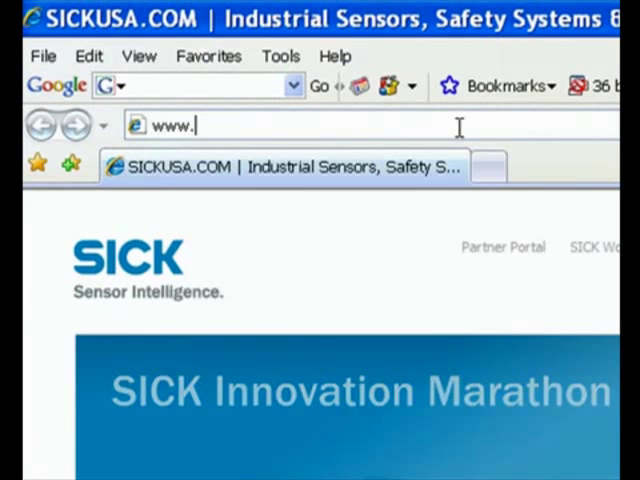
Go to the sickusa site and search it for 'software'.
text(sickusa.)
text(soft)
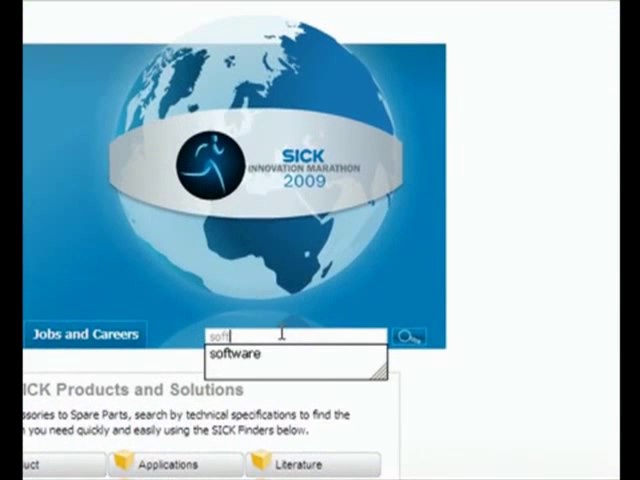
click(245, 356)
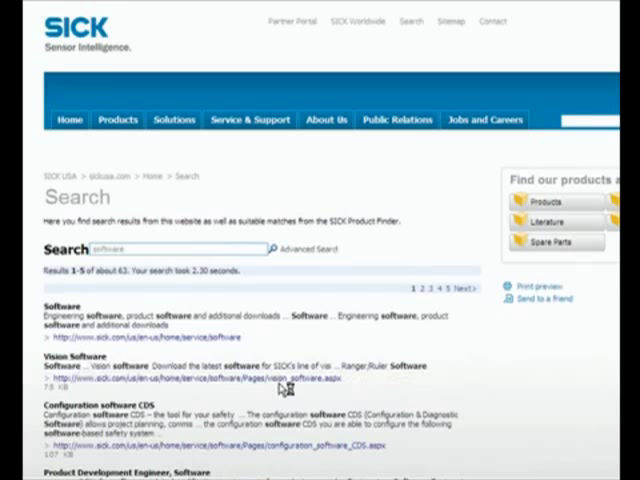
Open the Vision Software result and cancel the Ranger Studio 4.0 download prompt.
click(84, 362)
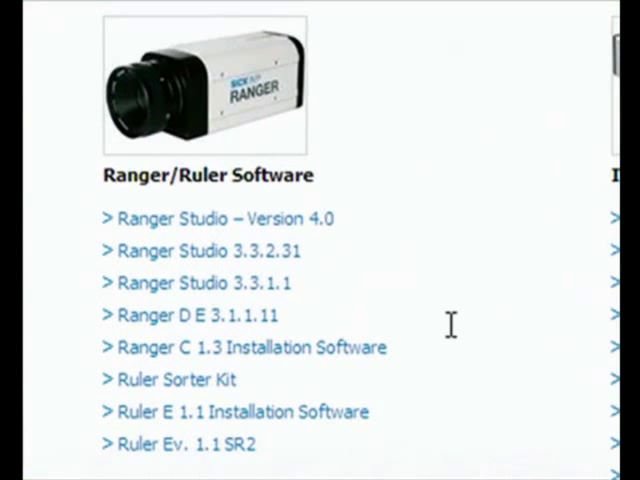
mouse_move(170, 165)
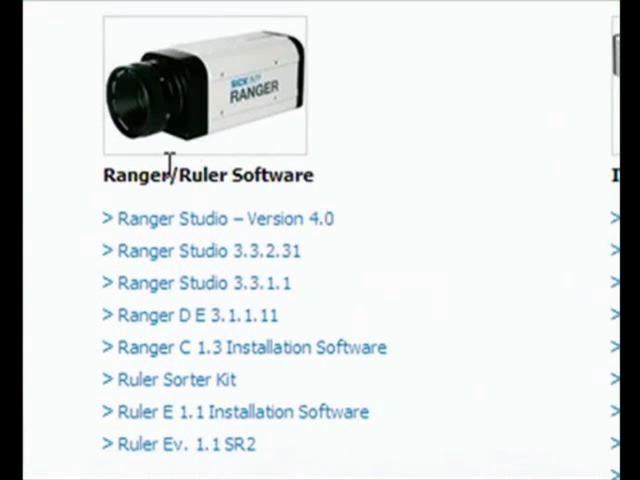
mouse_move(210, 218)
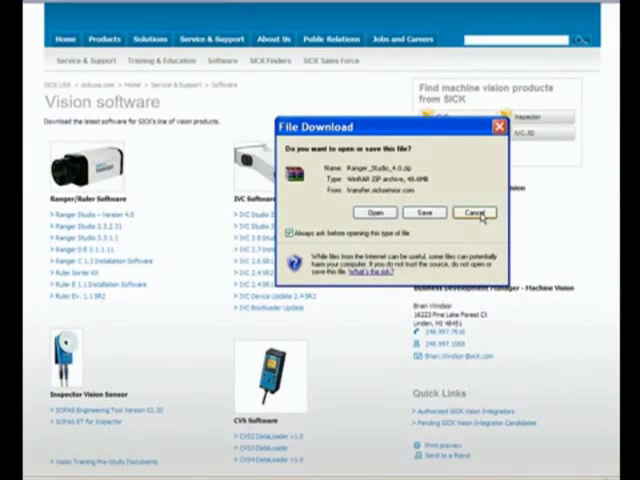
click(475, 212)
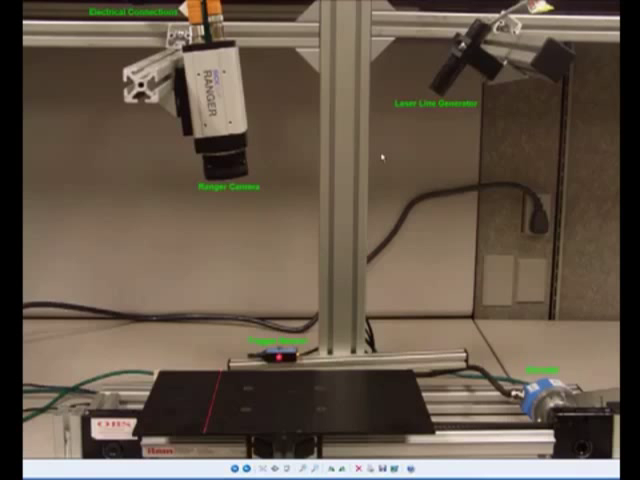
mouse_move(278, 150)
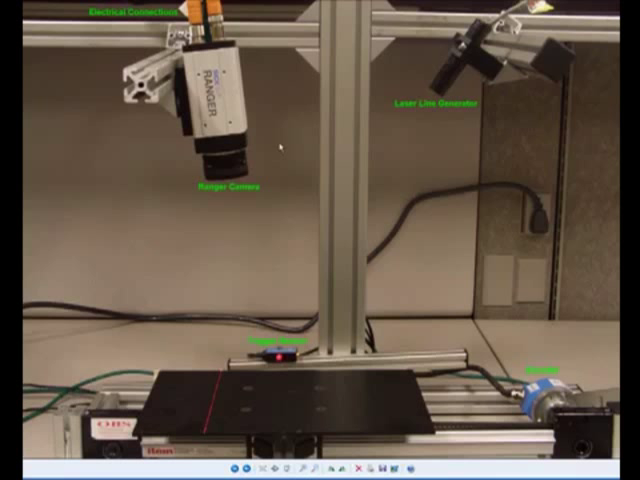
mouse_move(283, 103)
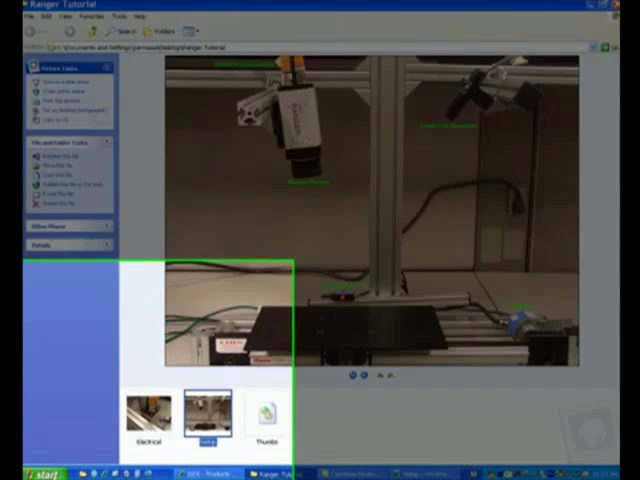
Open Network Connections and bring up TCP/IP properties for Local Area Connection 2.
click(35, 469)
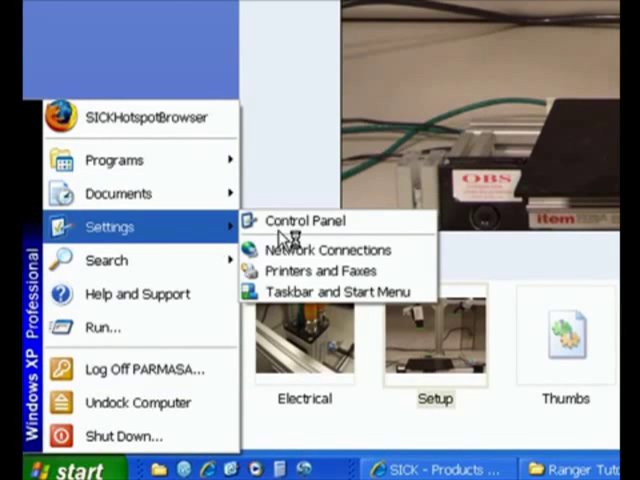
click(305, 220)
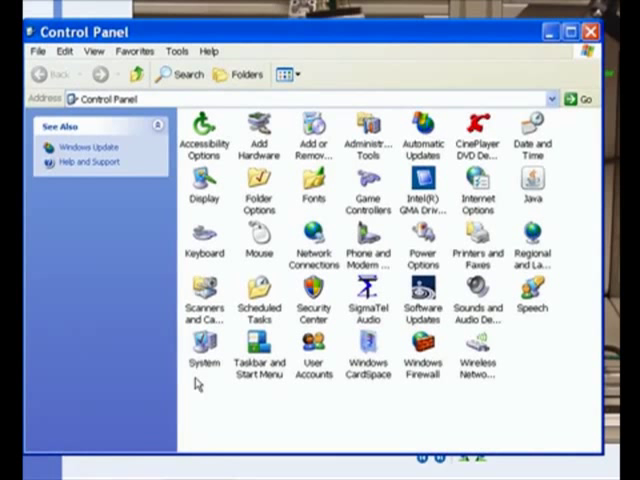
double_click(313, 245)
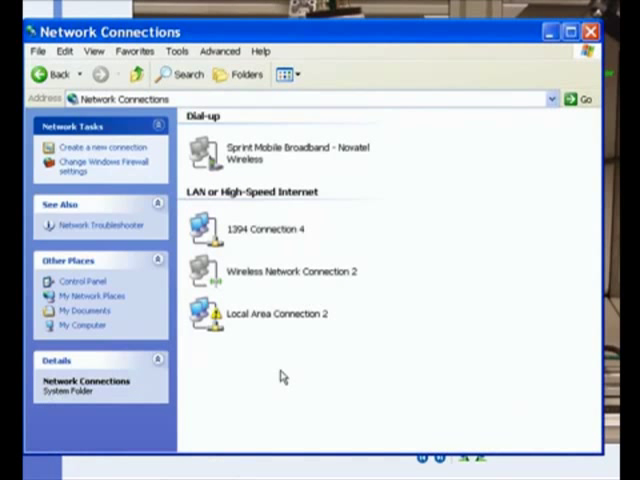
click(291, 271)
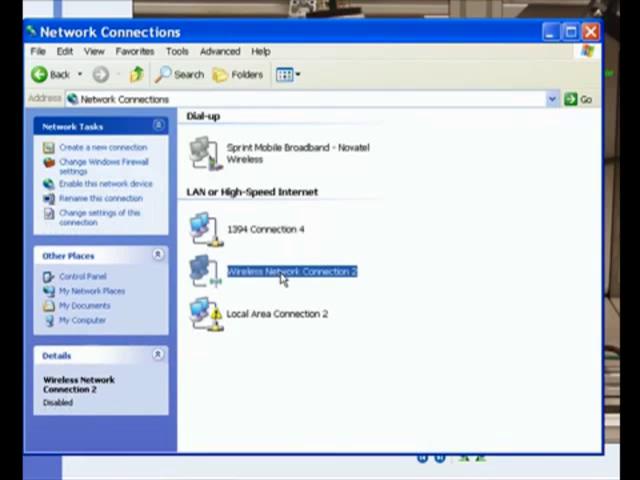
right_click(290, 271)
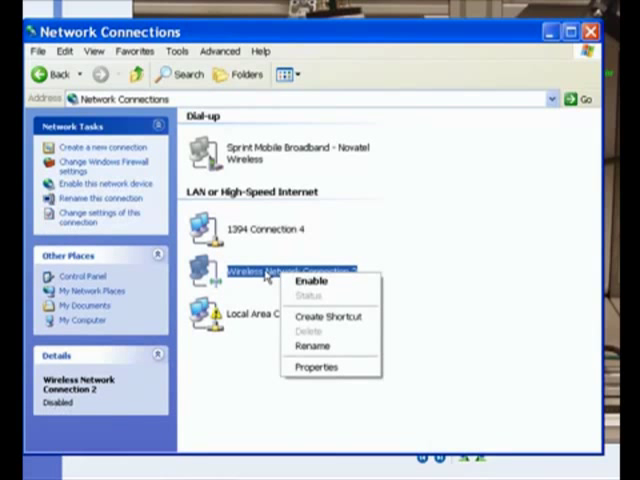
mouse_move(262, 282)
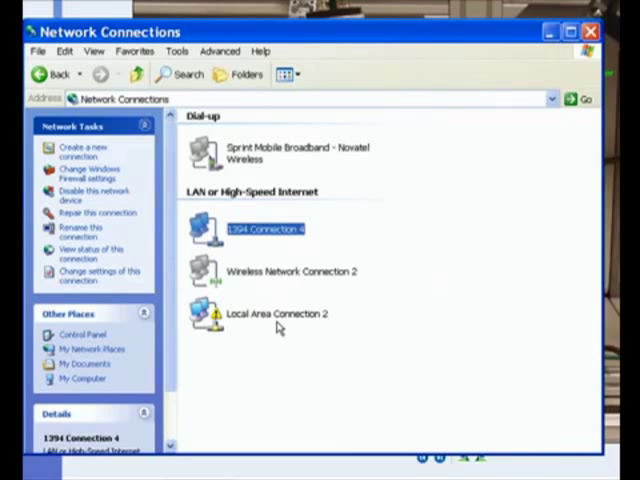
mouse_move(278, 327)
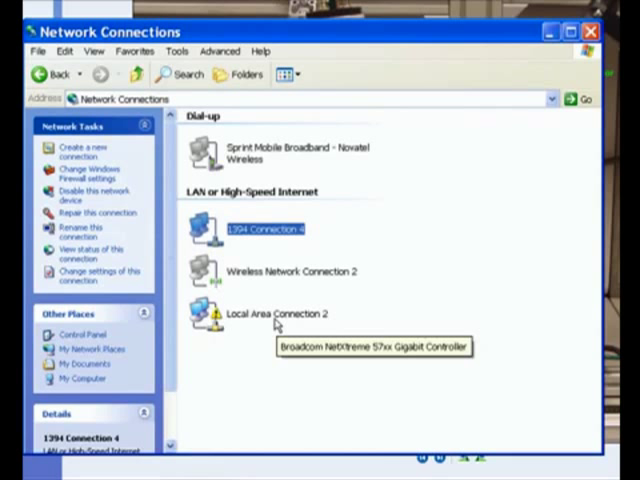
mouse_move(360, 323)
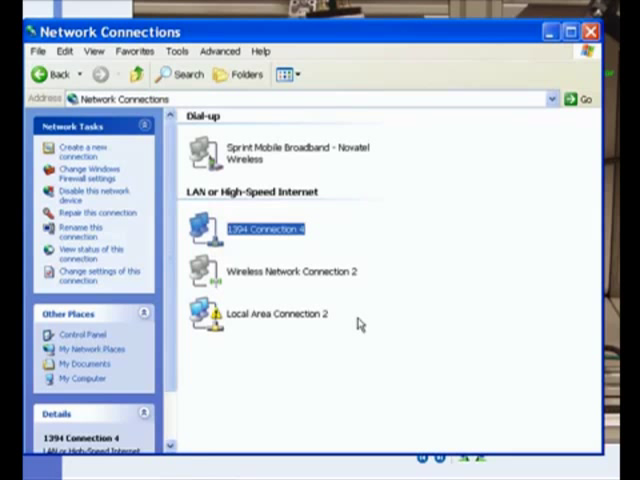
click(277, 313)
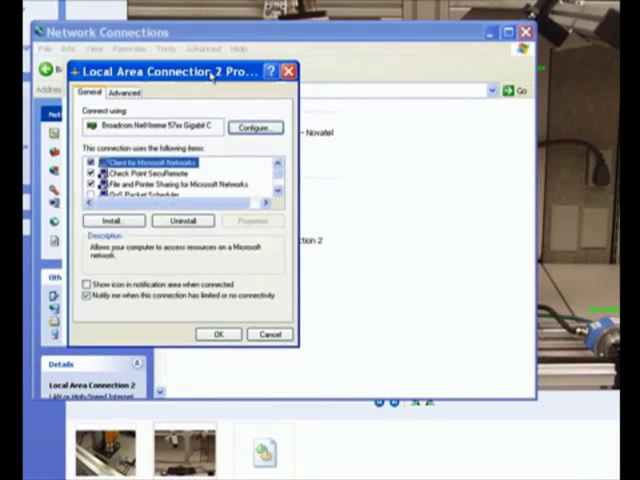
drag(180, 71, 430, 161)
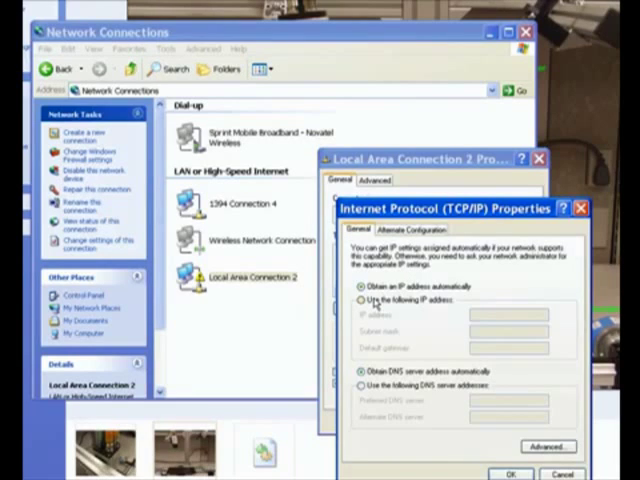
Switch to a fixed IP address 192.168.2.68 with subnet mask 255.255.255.0.
click(362, 295)
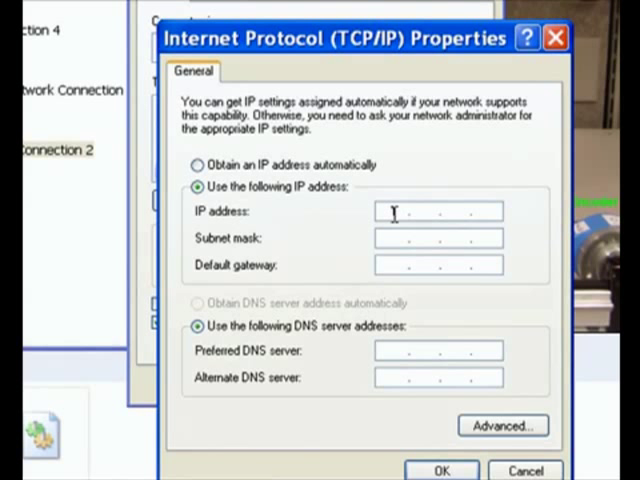
text(192 . . .)
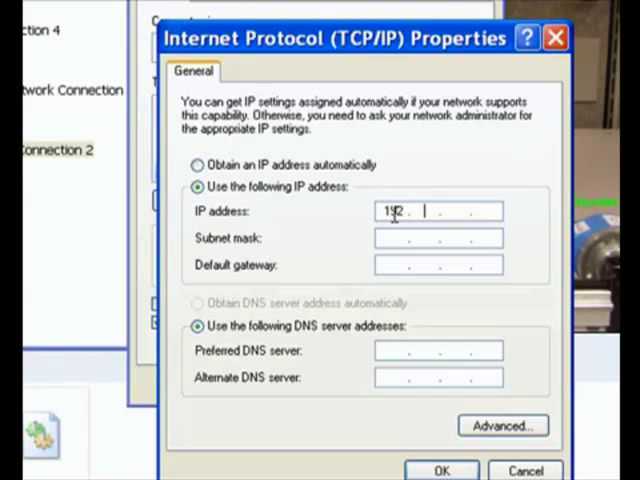
text(168)
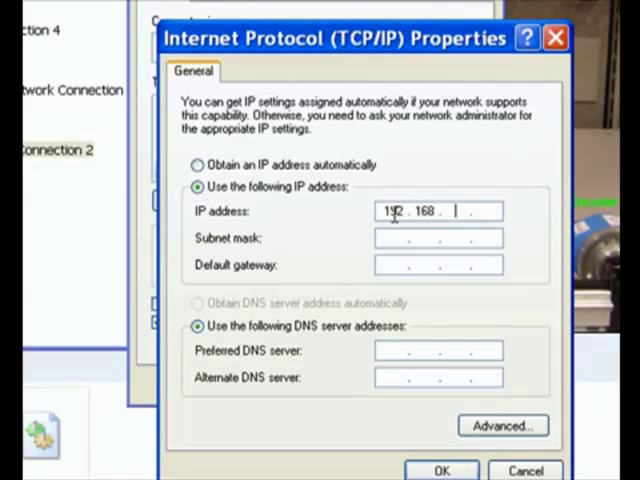
text(2)
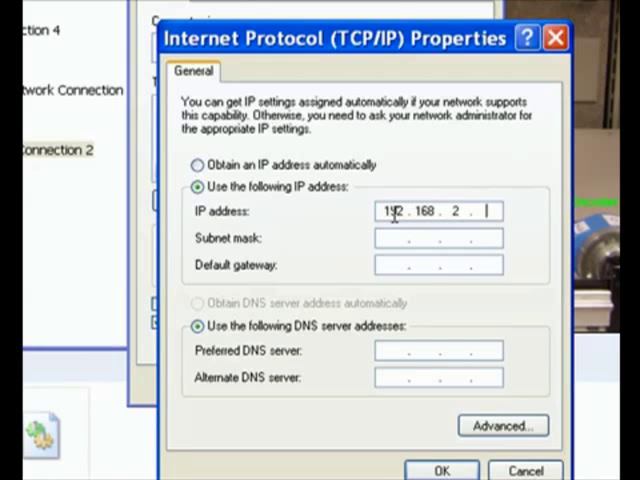
text(68)
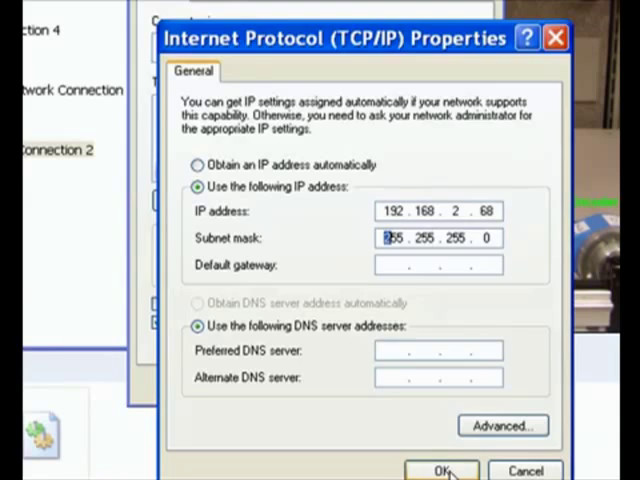
Confirm the static IP settings and bring up iCon Device Configuration.
click(441, 470)
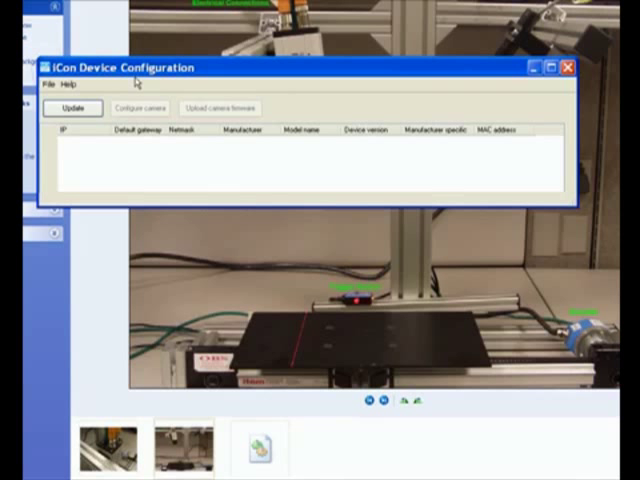
Scan the network, listing the Ranger camera at 192.168.0.10.
click(72, 108)
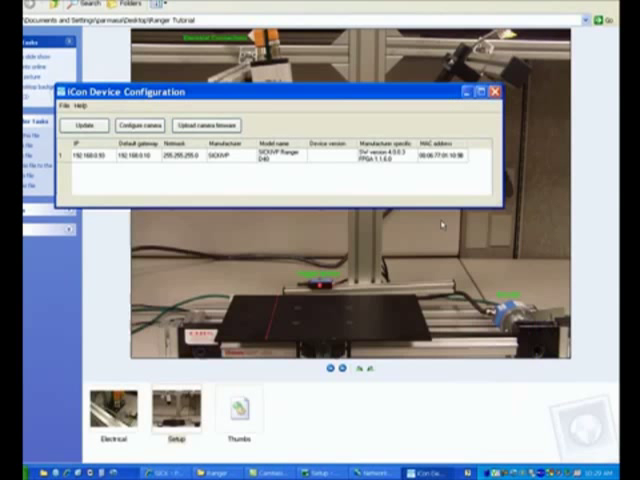
mouse_move(240, 103)
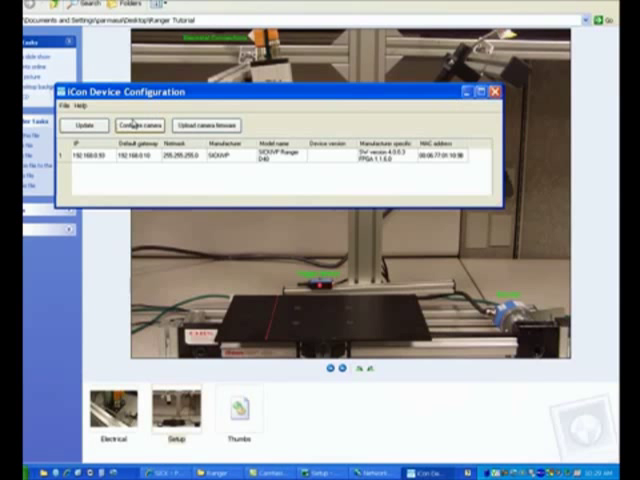
Cancel the camera's network settings unchanged and open the Start menu's program list.
click(140, 124)
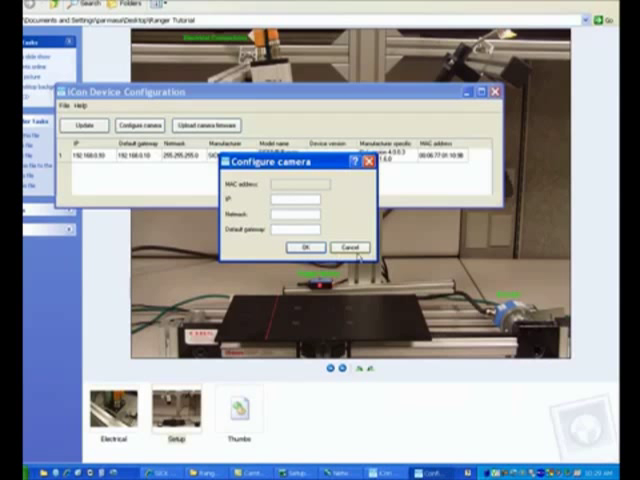
click(349, 246)
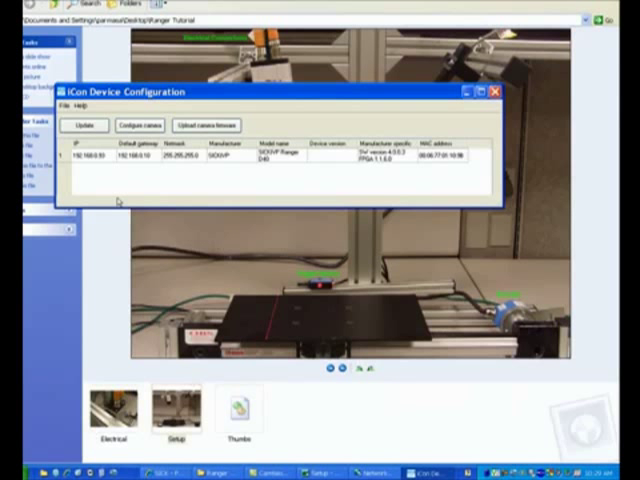
click(25, 470)
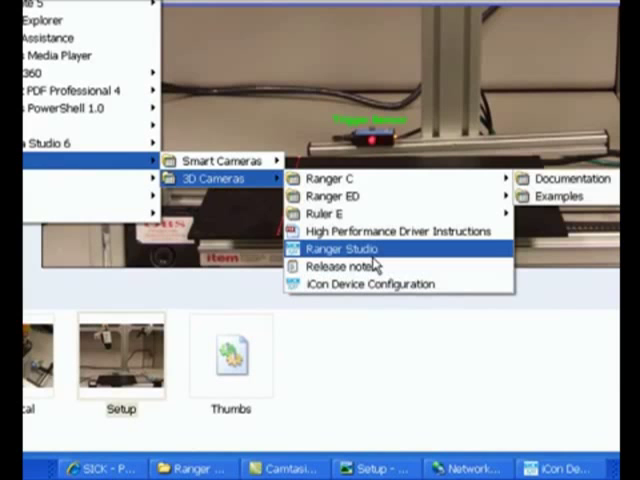
Launch Ranger Studio and choose Ranger D under Options > Type.
click(354, 248)
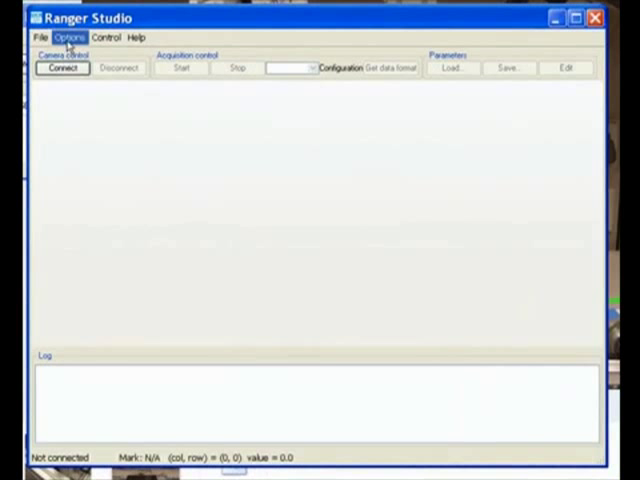
click(70, 37)
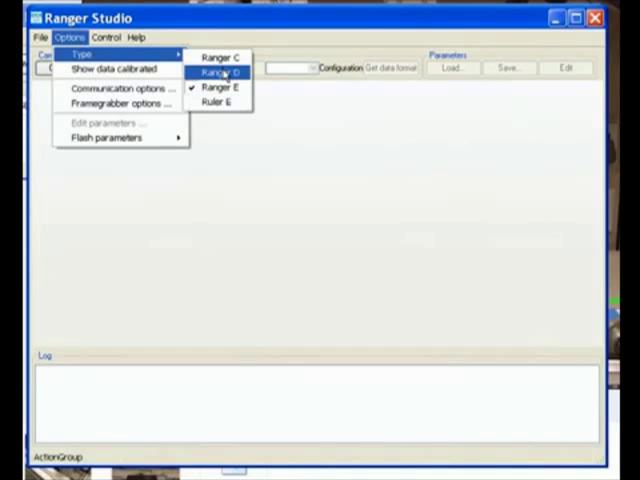
mouse_move(222, 88)
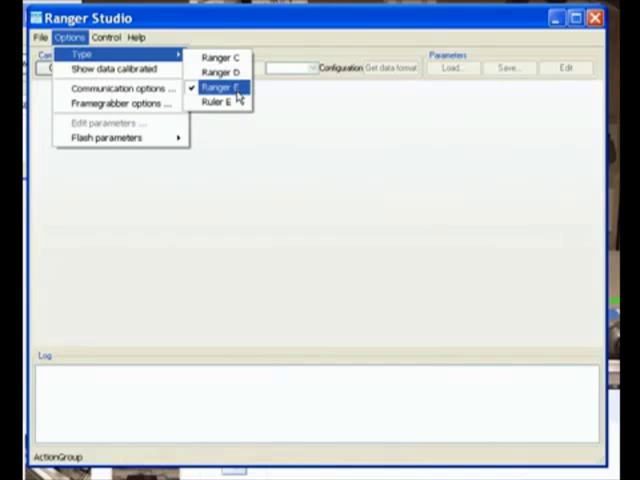
mouse_move(218, 104)
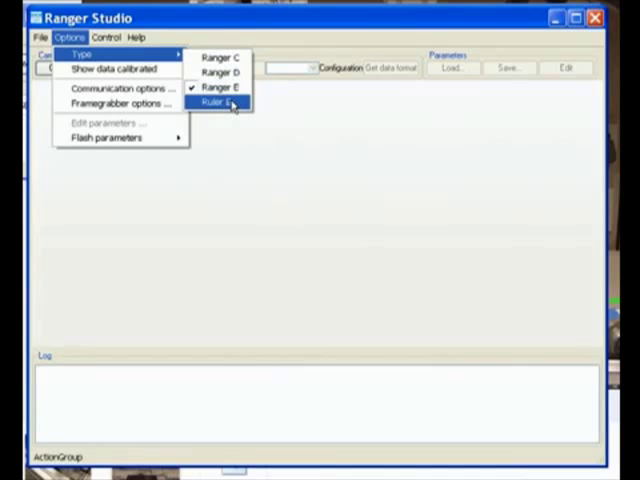
mouse_move(220, 72)
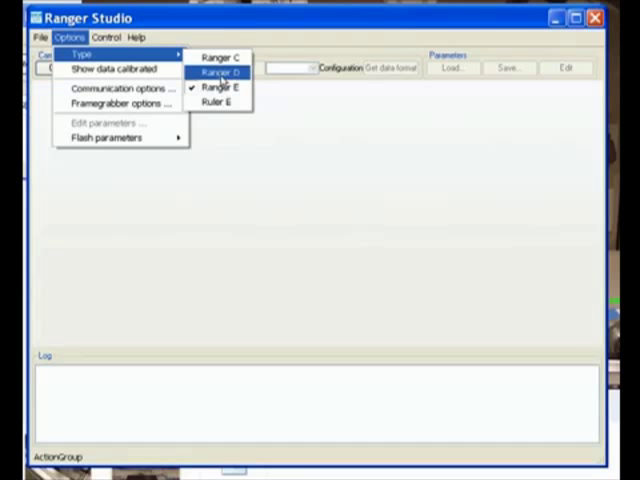
click(222, 71)
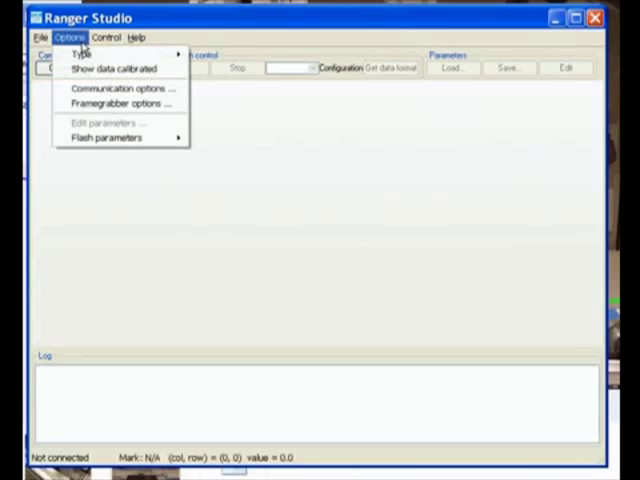
mouse_move(120, 88)
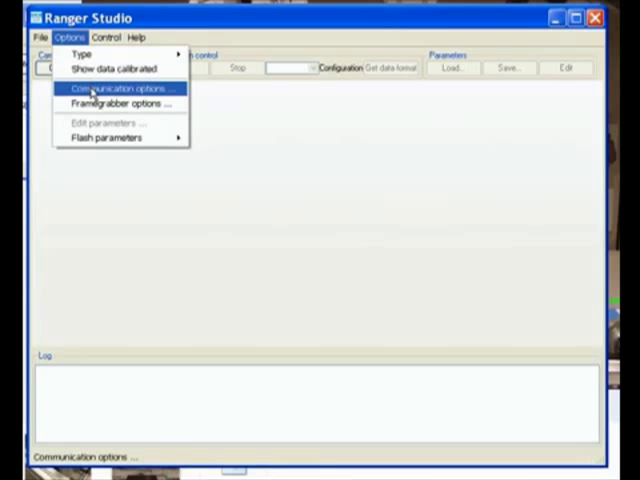
Set the communication address to 192.168.0.93 and connect to the camera.
click(119, 88)
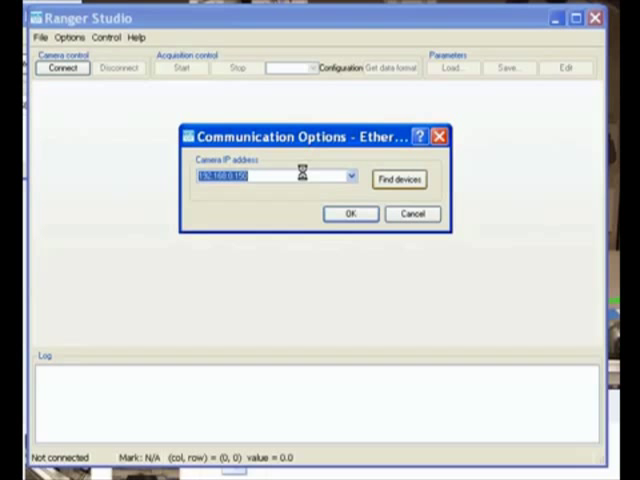
text(192.168.0.93)
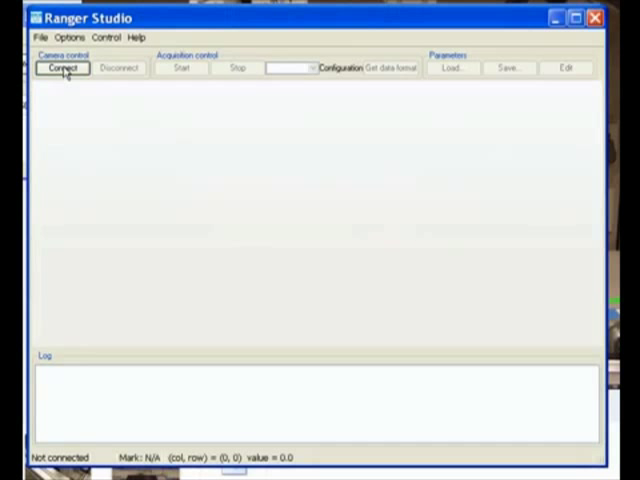
click(61, 68)
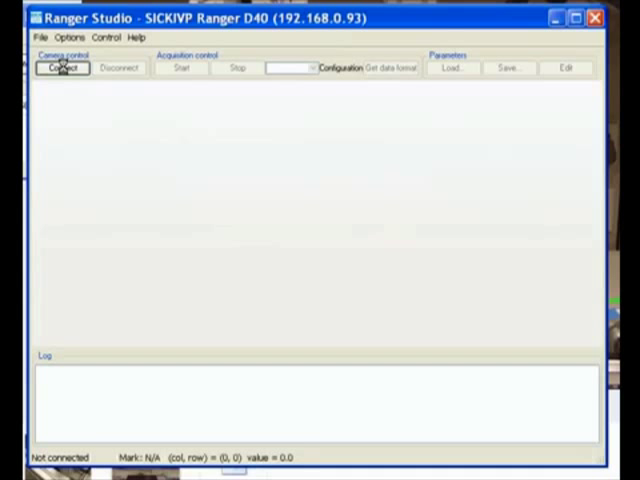
click(62, 68)
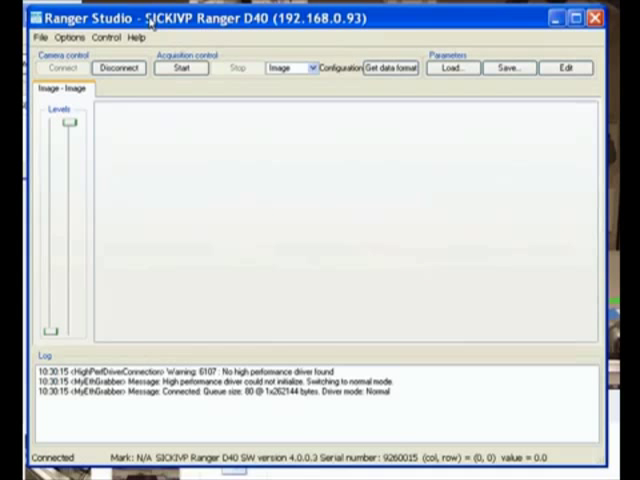
mouse_move(250, 28)
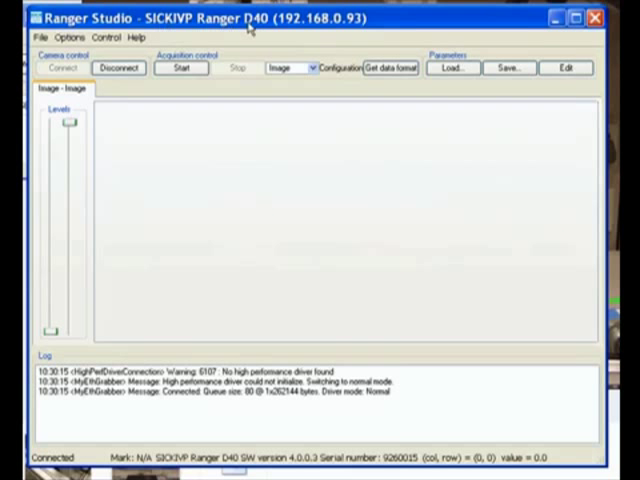